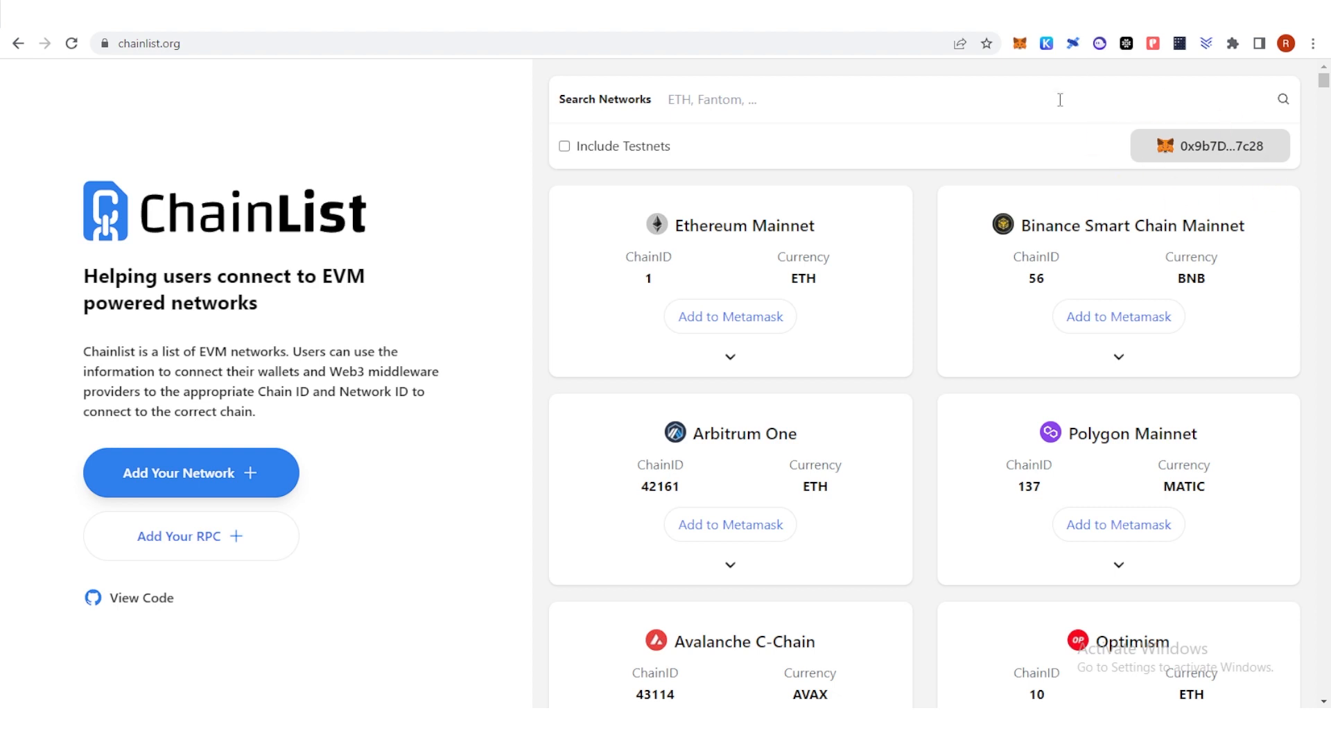
{"action": "mouse_move", "coordinate": [927, 220]}
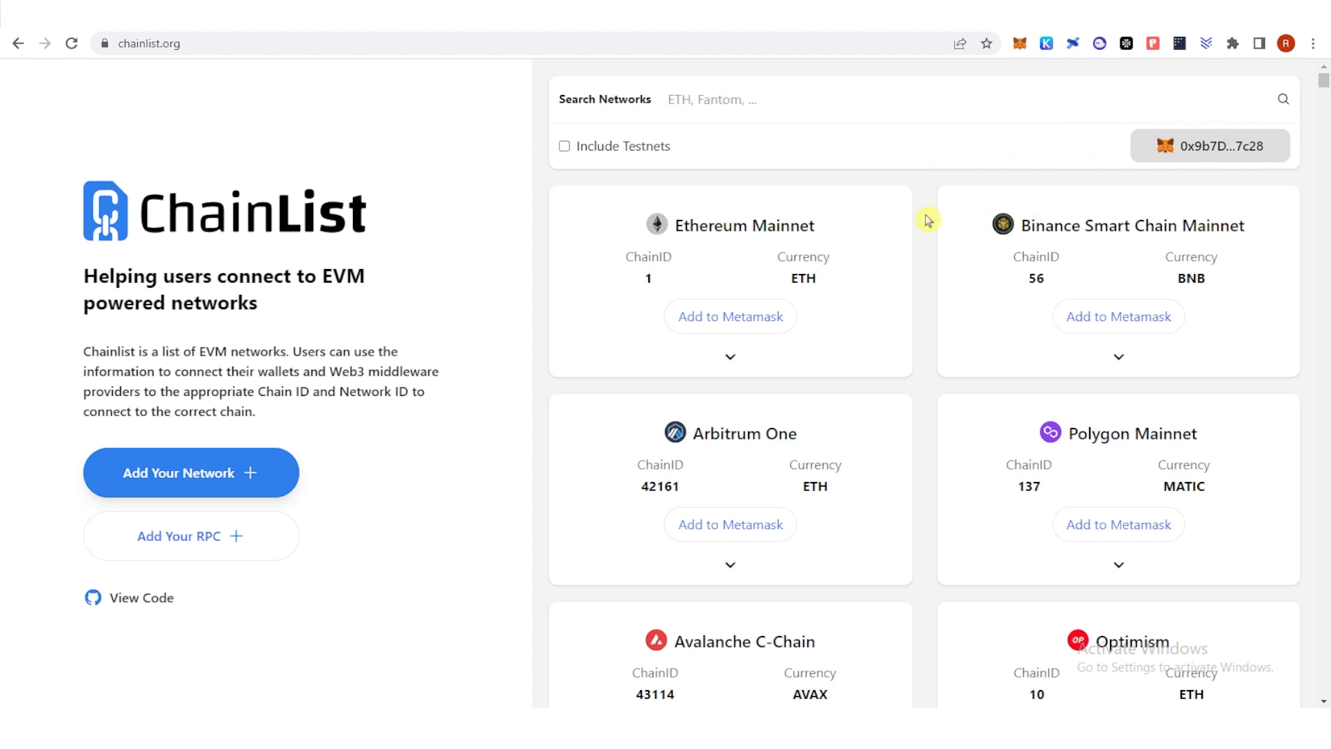
Add Arbitrum One from Chainlist and approve it in MetaMask
{"action": "scroll", "scroll_direction": "down", "scroll_amount": 3}
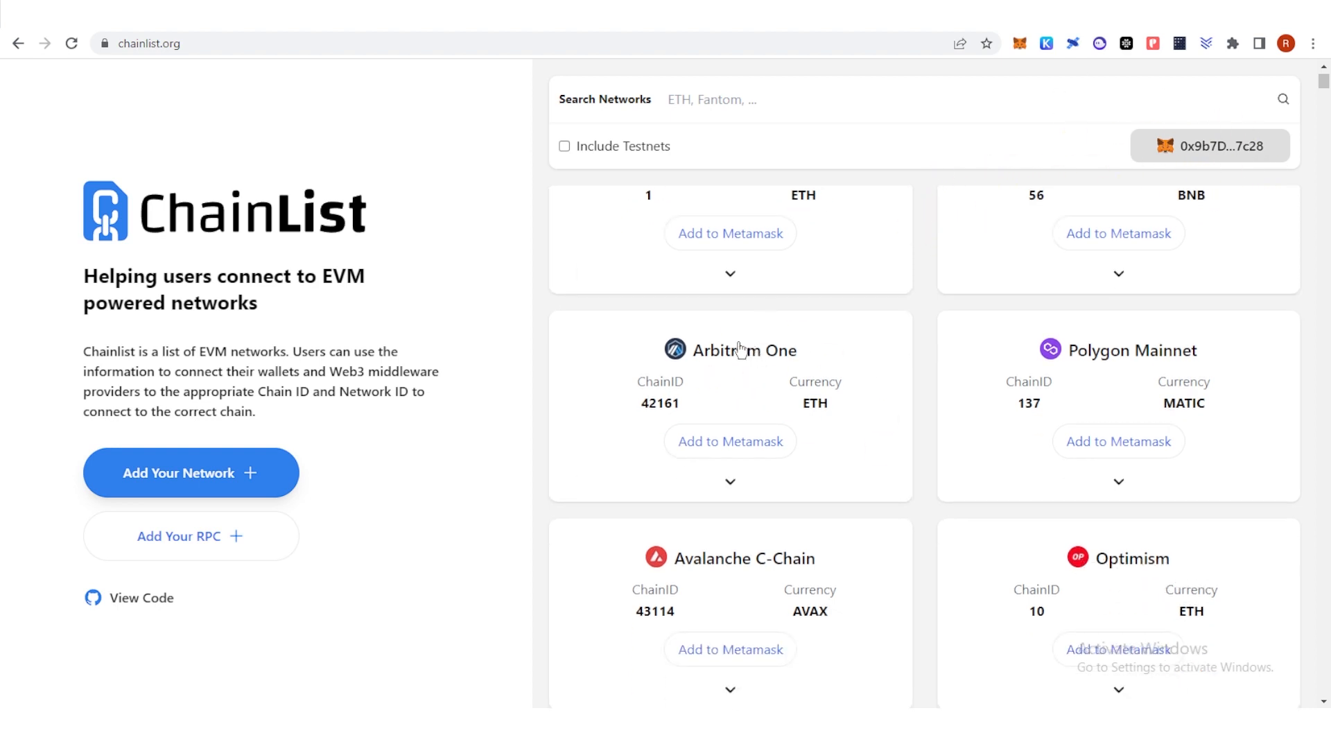
{"action": "mouse_move", "coordinate": [729, 441]}
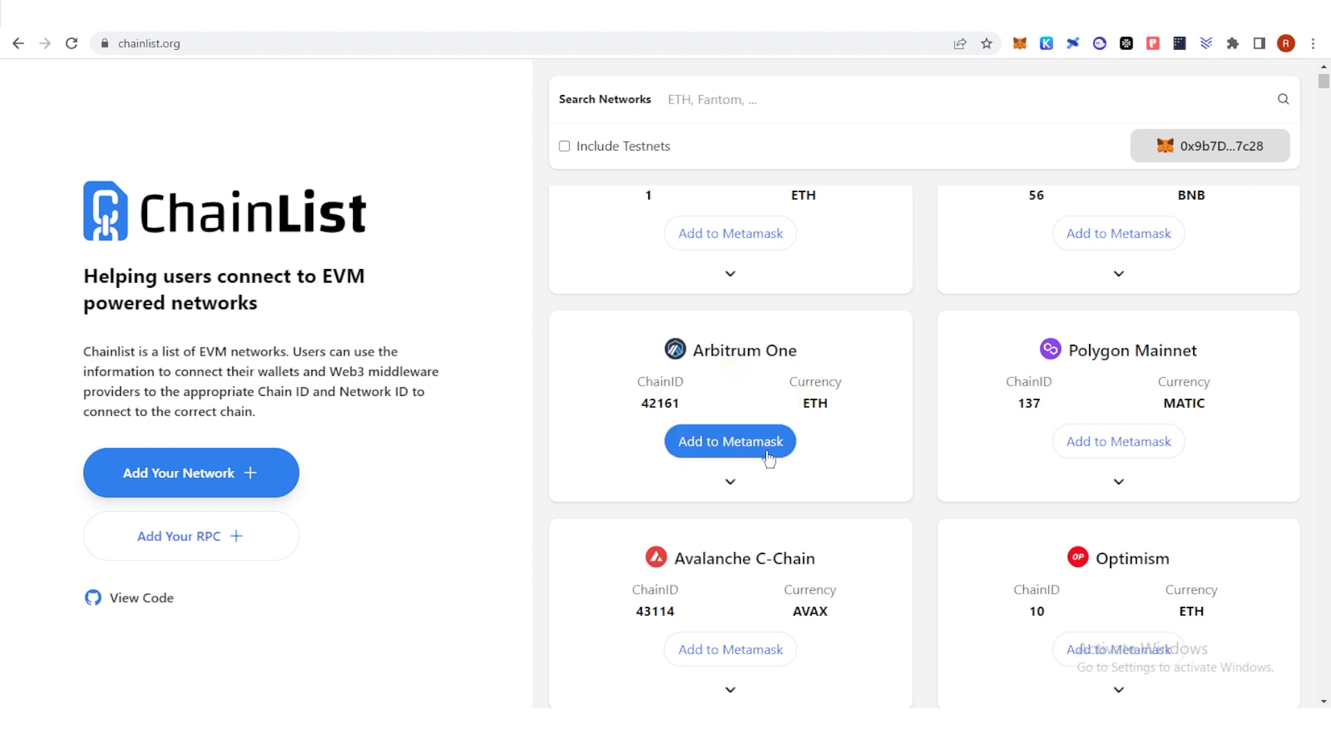
{"action": "left_click", "coordinate": [728, 441]}
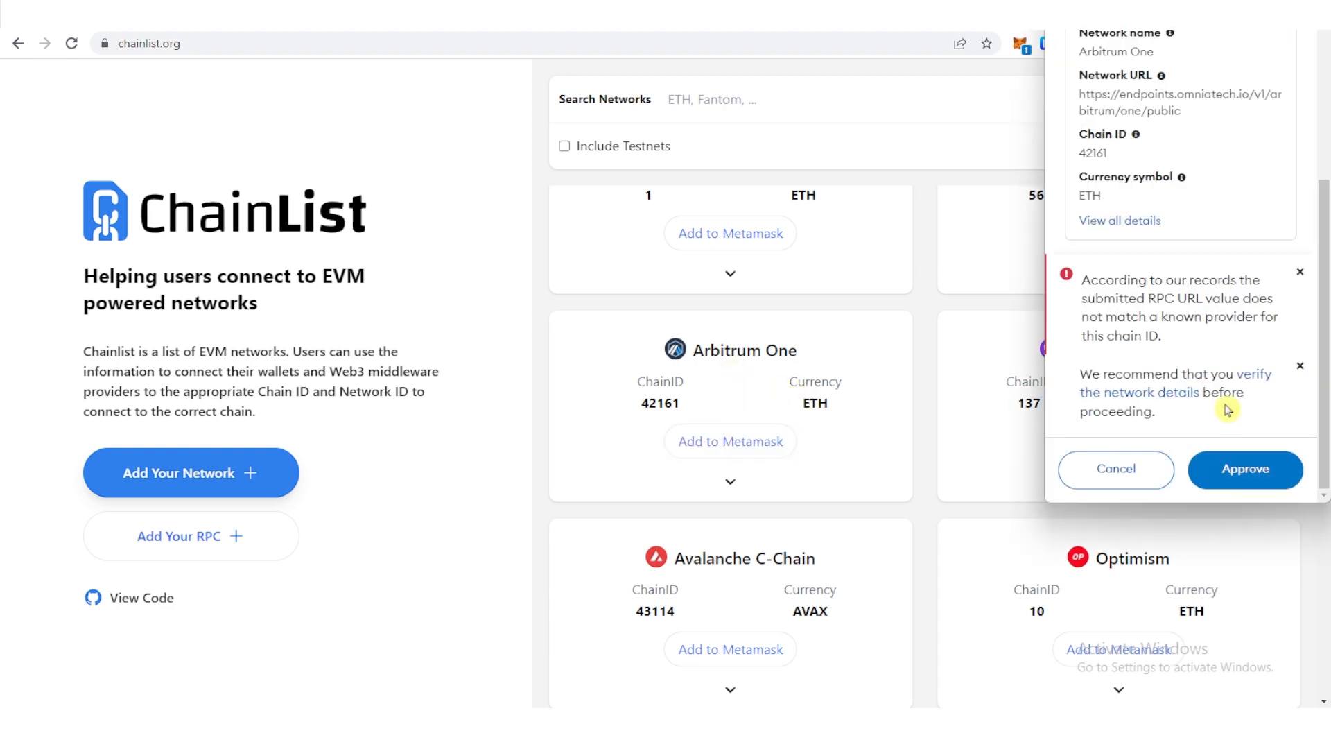
{"action": "left_click", "coordinate": [1245, 469]}
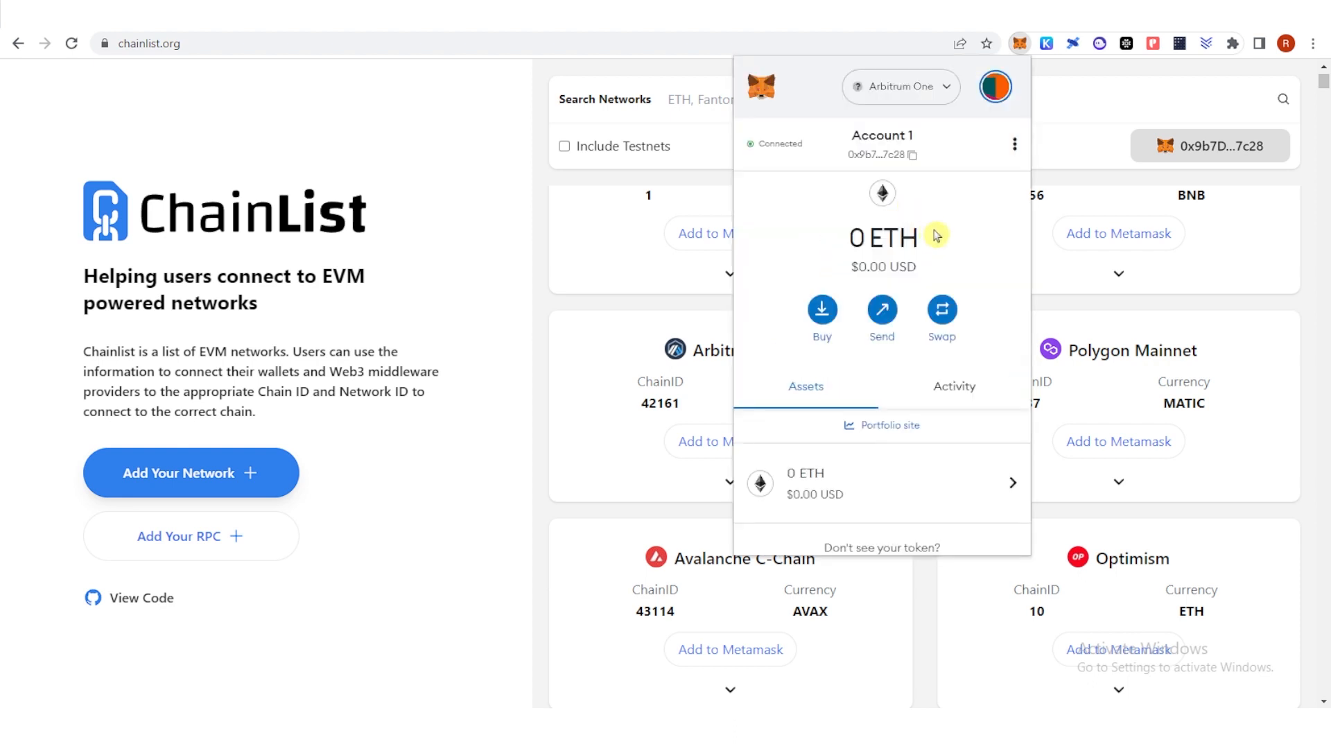
Show MetaMask's network list with Arbitrum One checked as active
{"action": "left_click", "coordinate": [899, 86]}
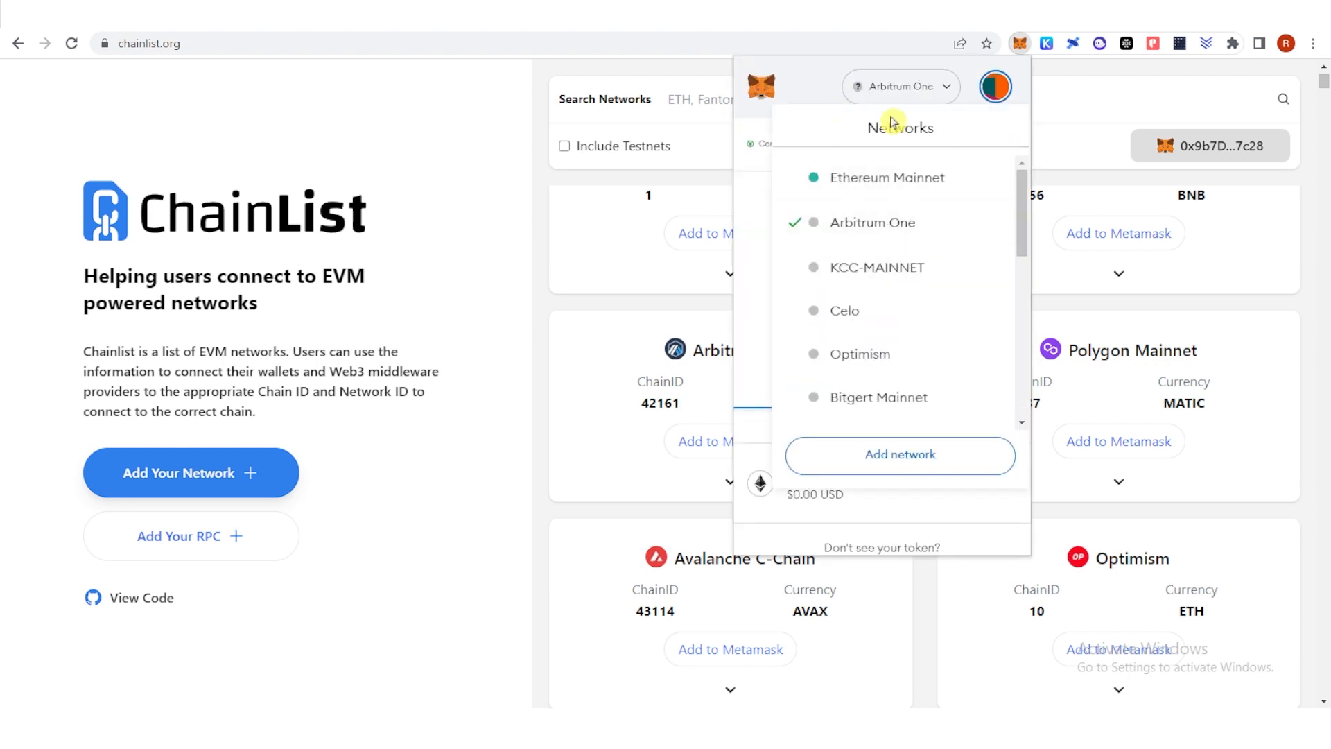
{"action": "mouse_move", "coordinate": [828, 91]}
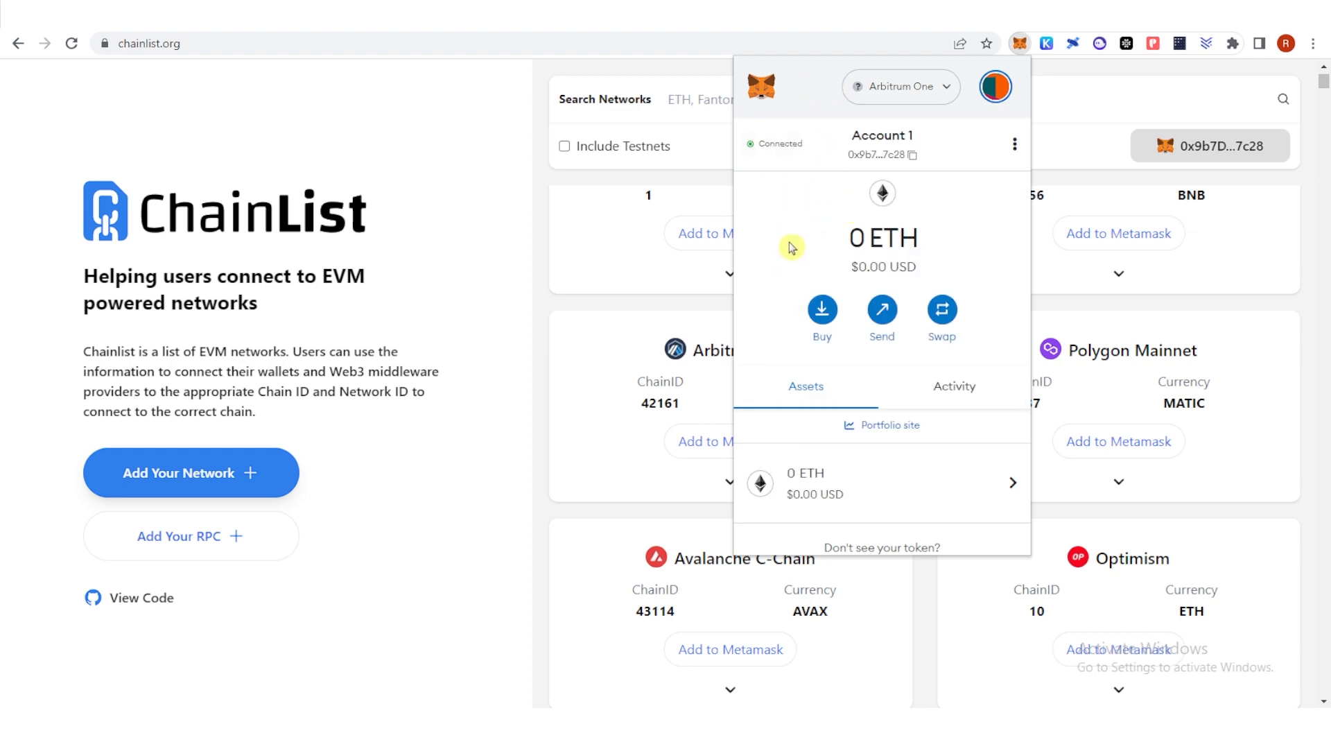
{"action": "mouse_move", "coordinate": [914, 67]}
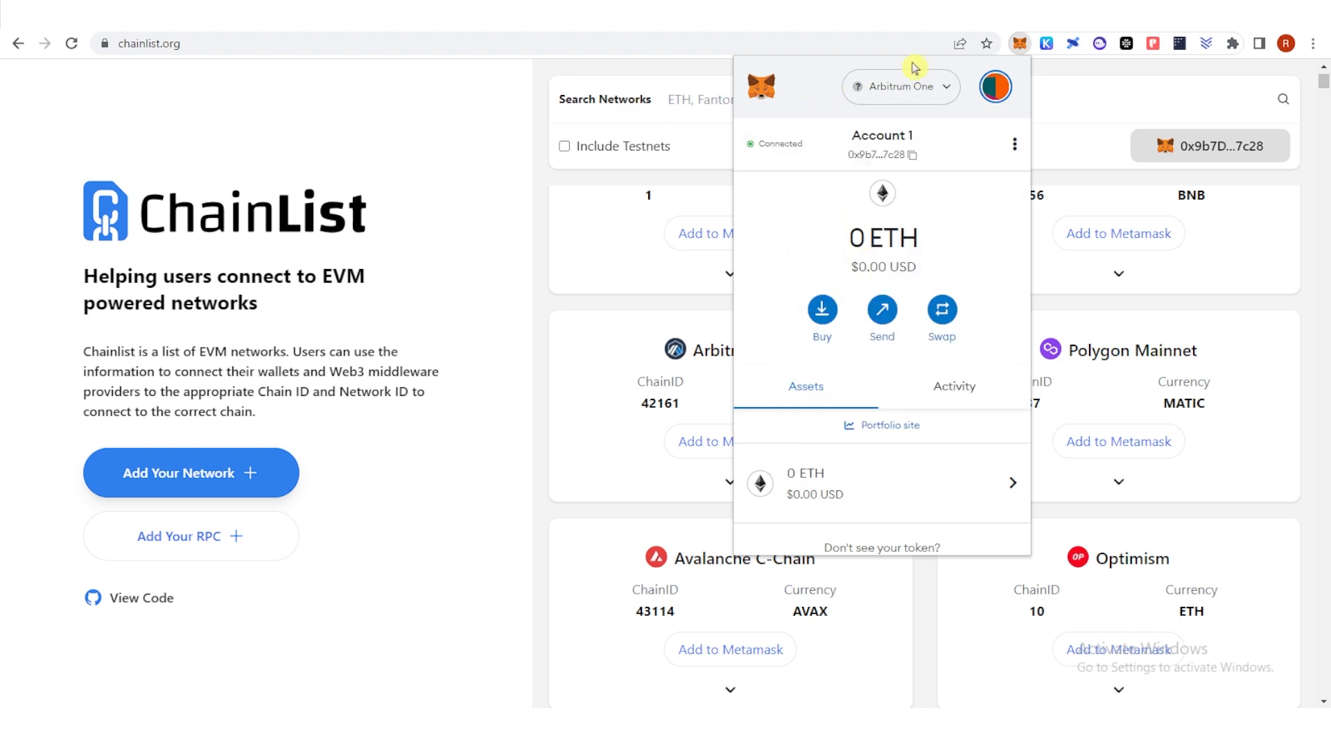
{"action": "left_click", "coordinate": [900, 86]}
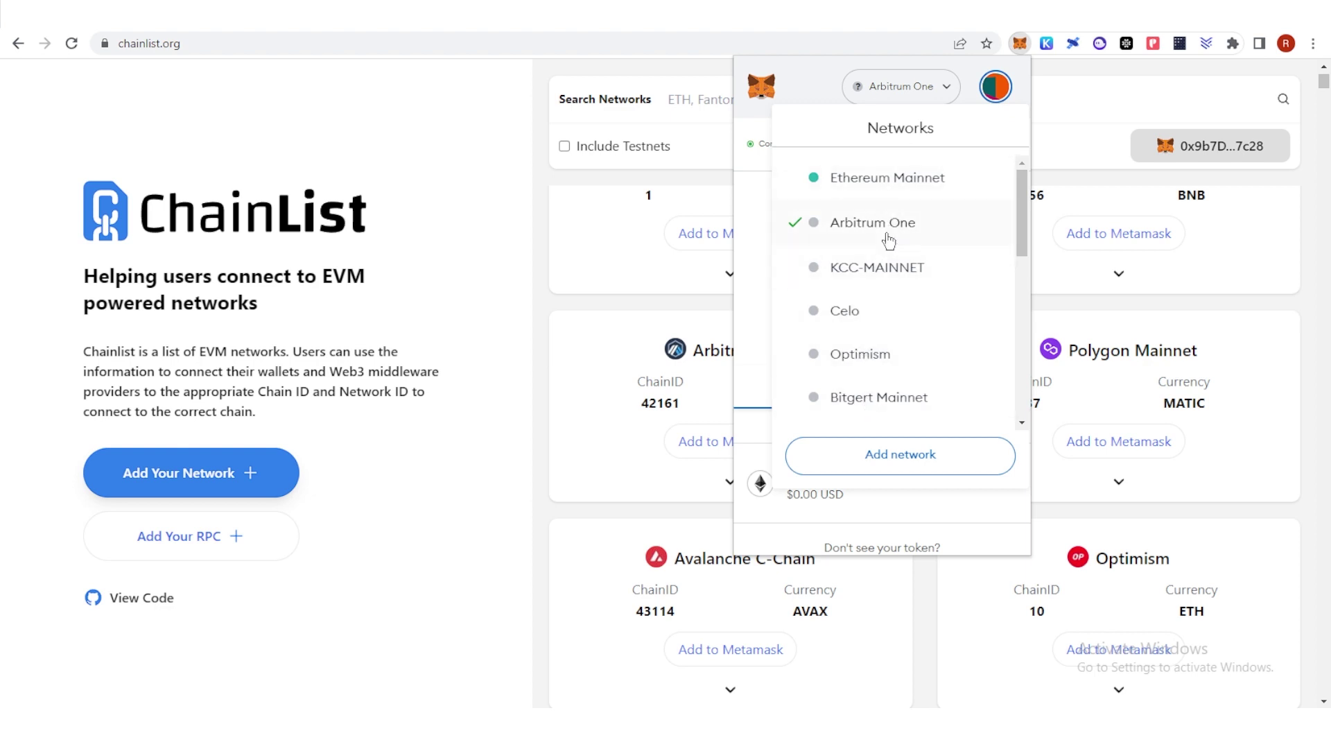
{"action": "mouse_move", "coordinate": [896, 186]}
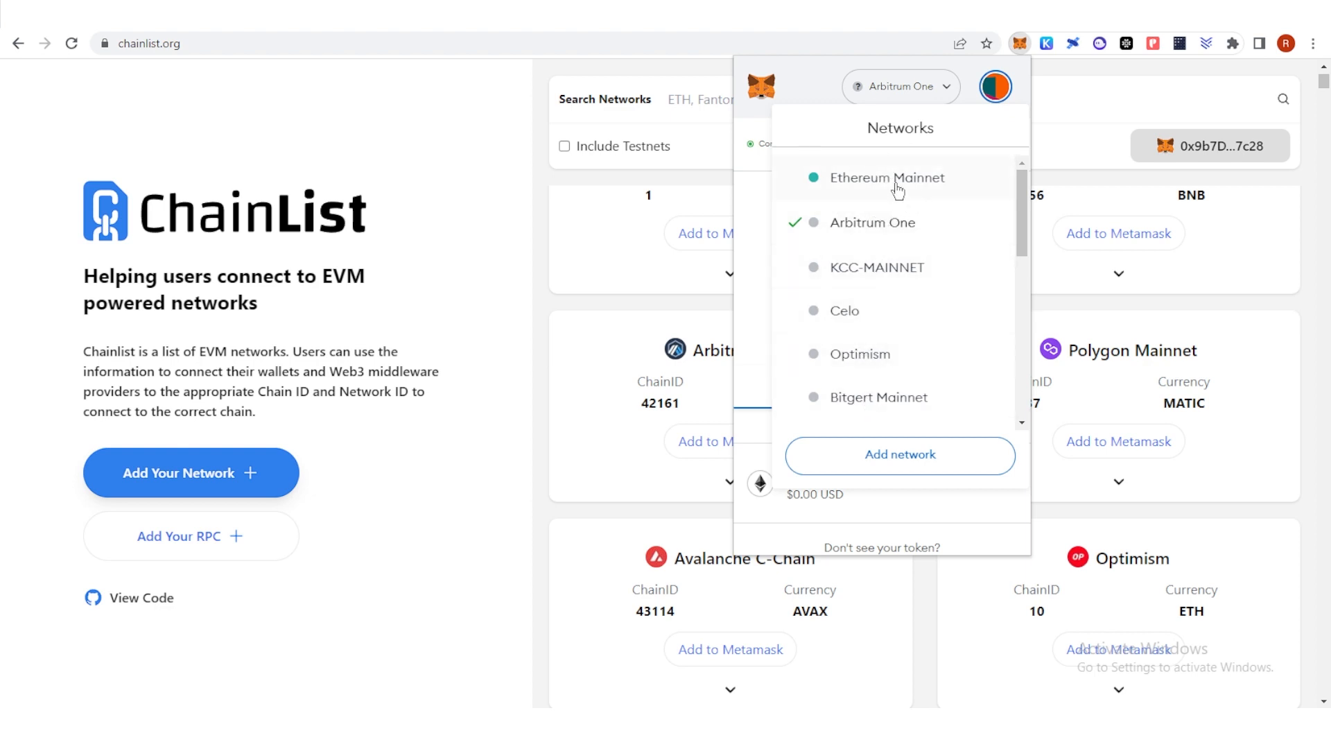
Switch to Ethereum Mainnet and view Arbitrum One's saved network details (chain ID 42161)
{"action": "left_click", "coordinate": [887, 178]}
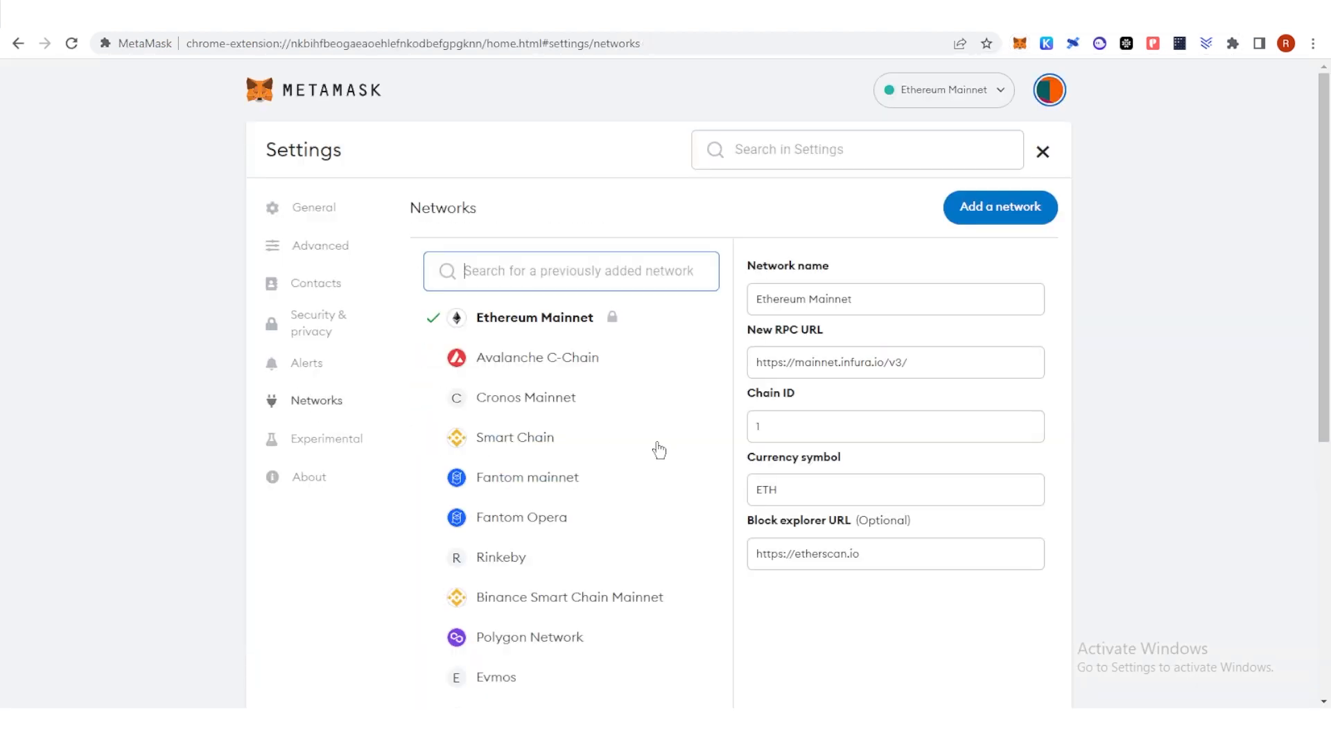
{"action": "scroll", "scroll_direction": "down", "scroll_amount": 3}
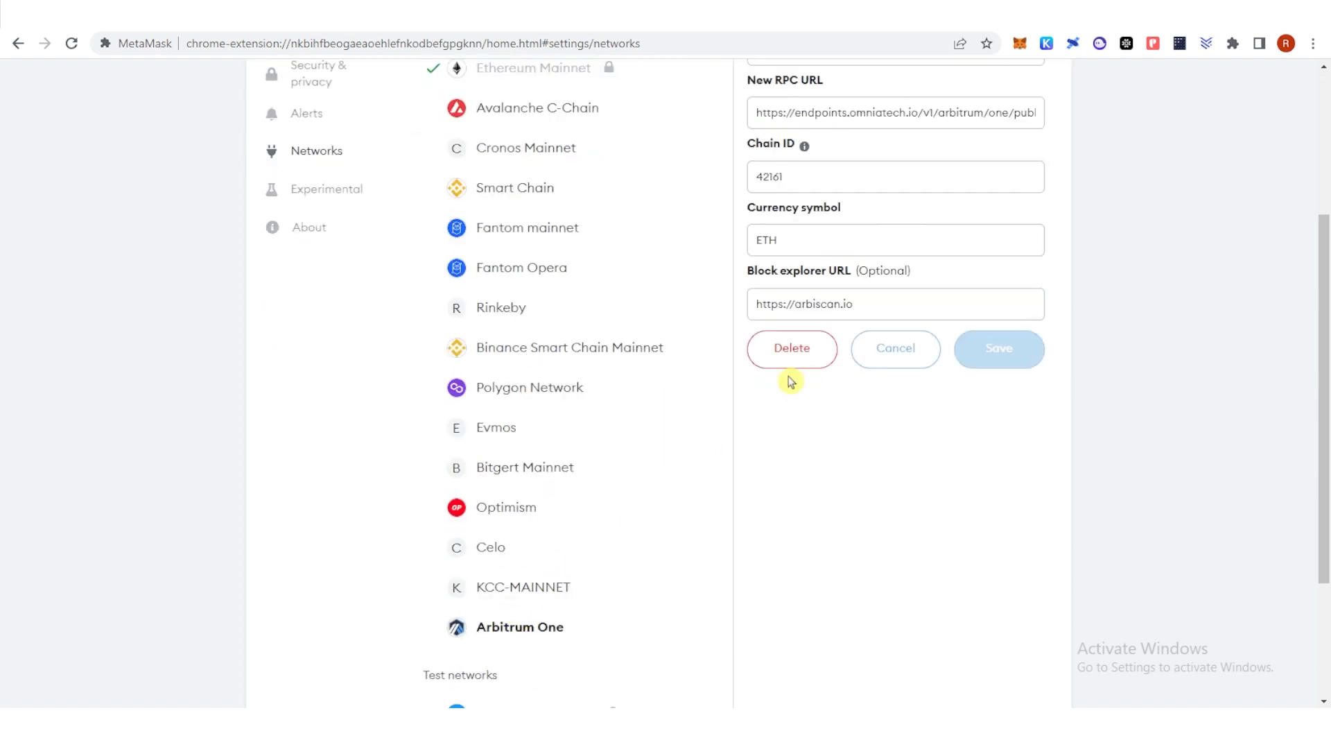
Cancel out of Arbitrum One's details, keeping the network, and return to Ethereum Mainnet settings
{"action": "left_click", "coordinate": [534, 68]}
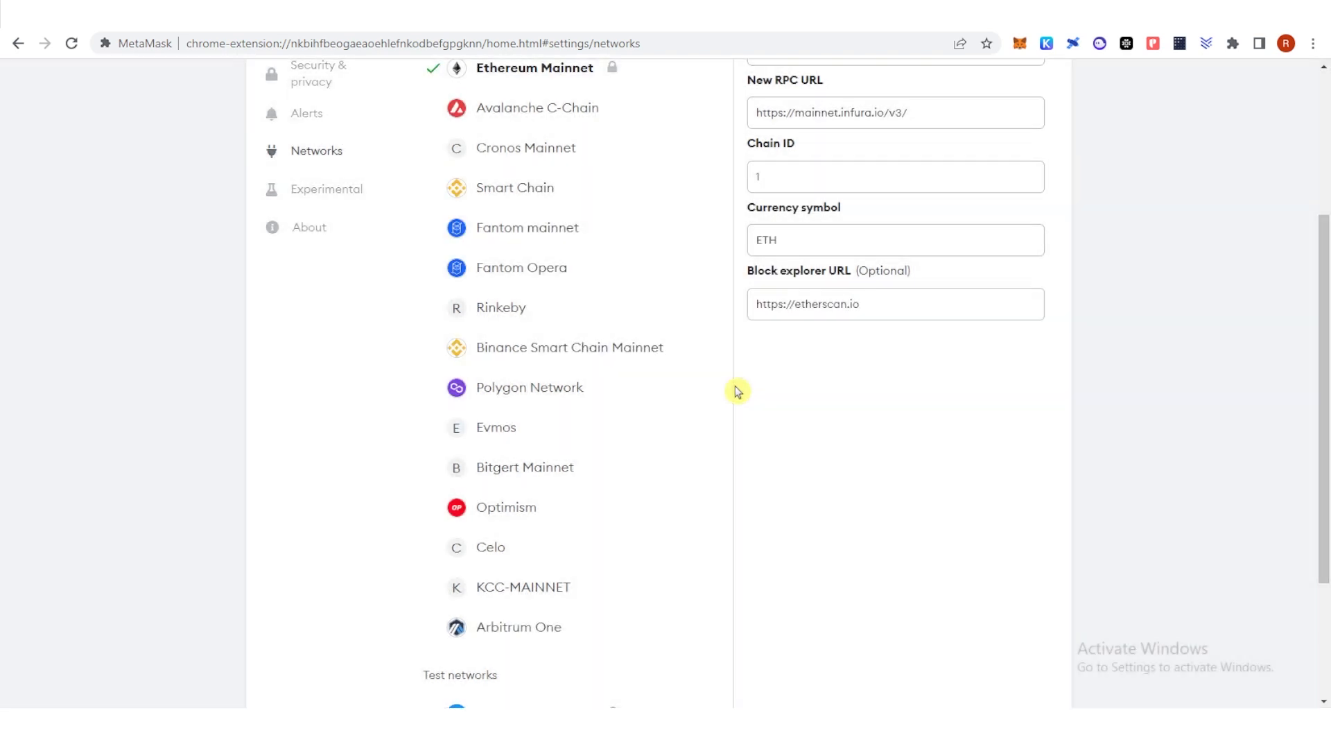
{"action": "scroll", "scroll_direction": "up", "scroll_amount": 3}
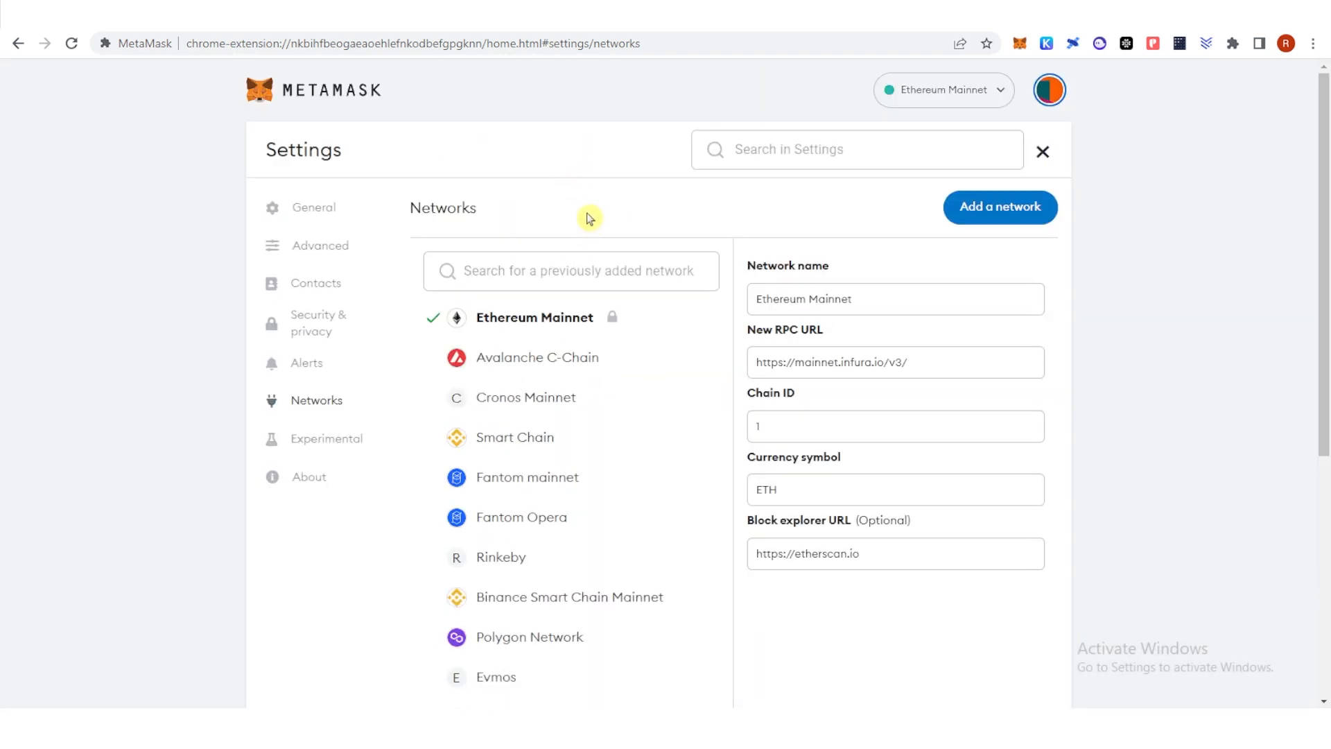
{"action": "mouse_move", "coordinate": [584, 221]}
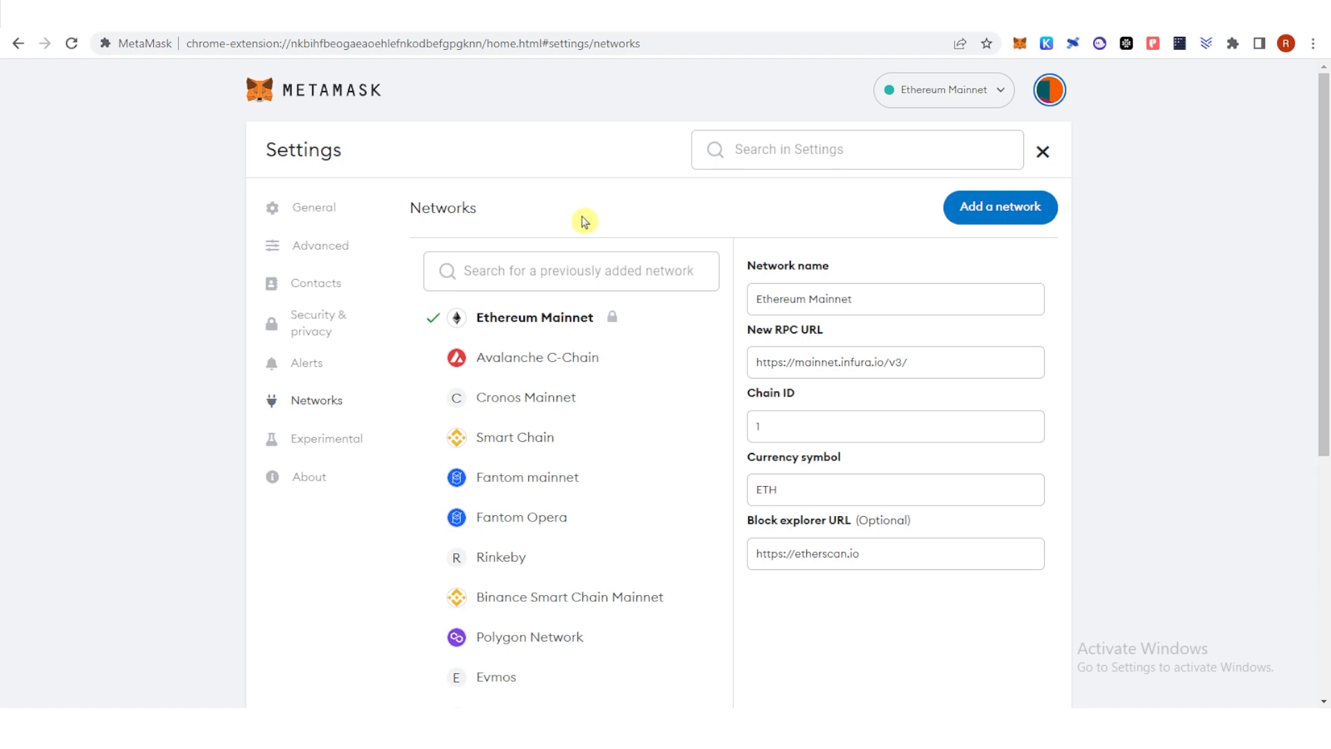